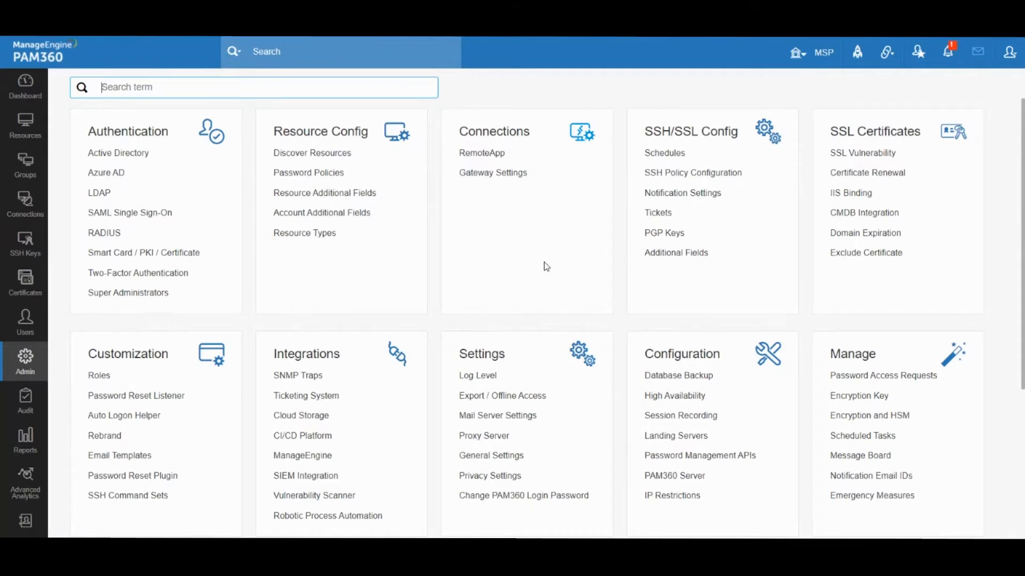
pyautogui.moveTo(26, 51)
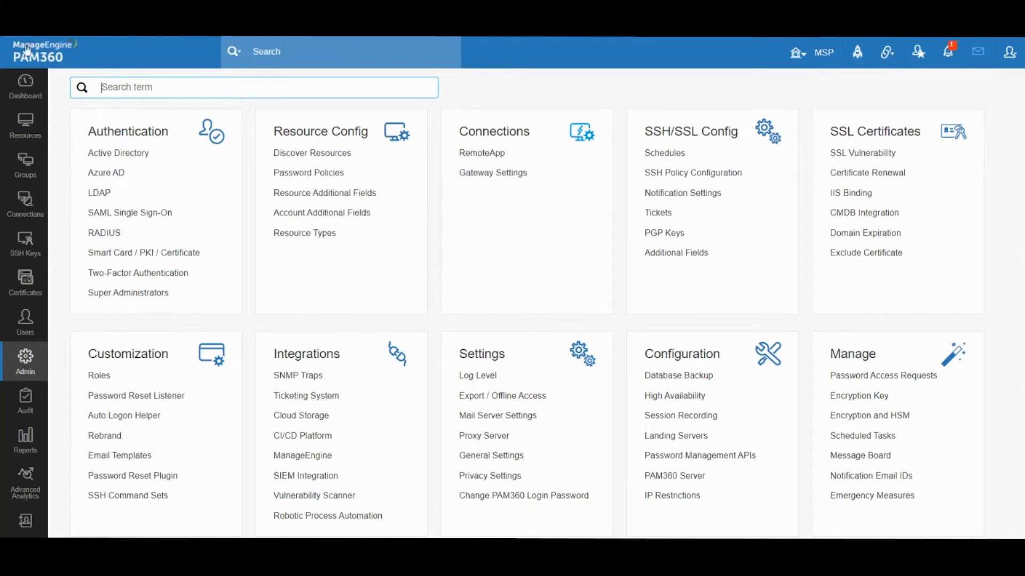
pyautogui.moveTo(589, 270)
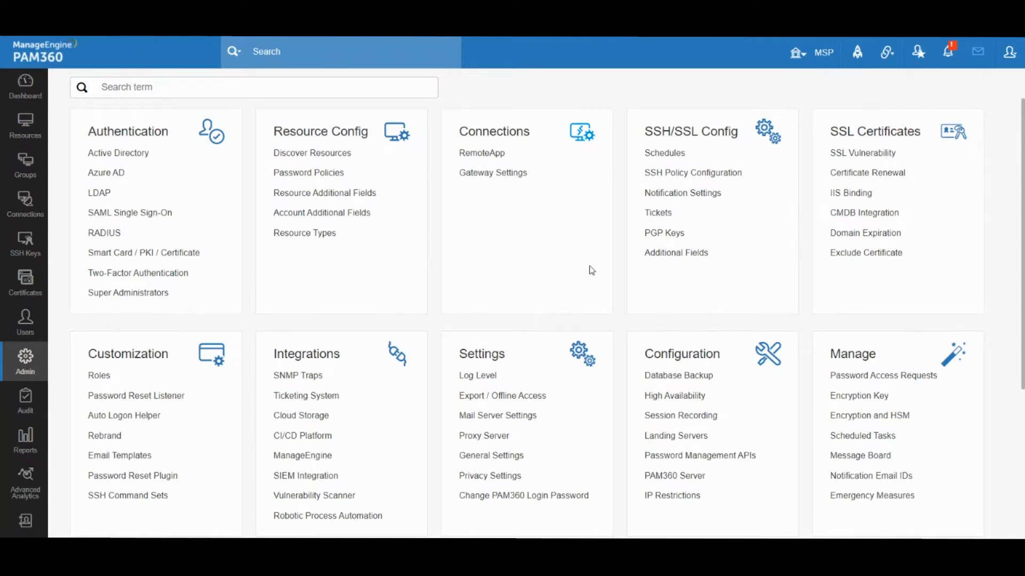
pyautogui.moveTo(239, 177)
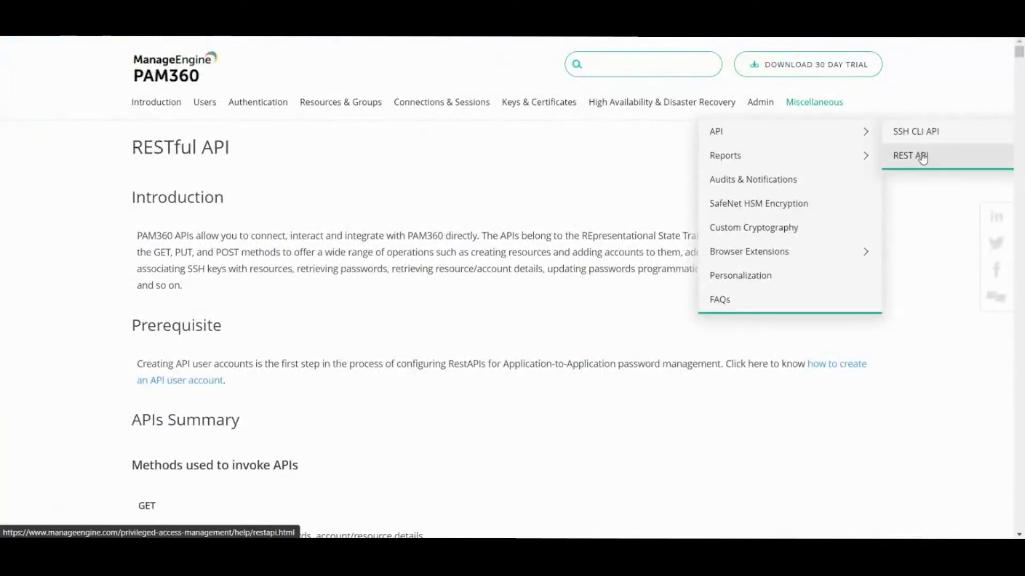
pyautogui.moveTo(910, 155)
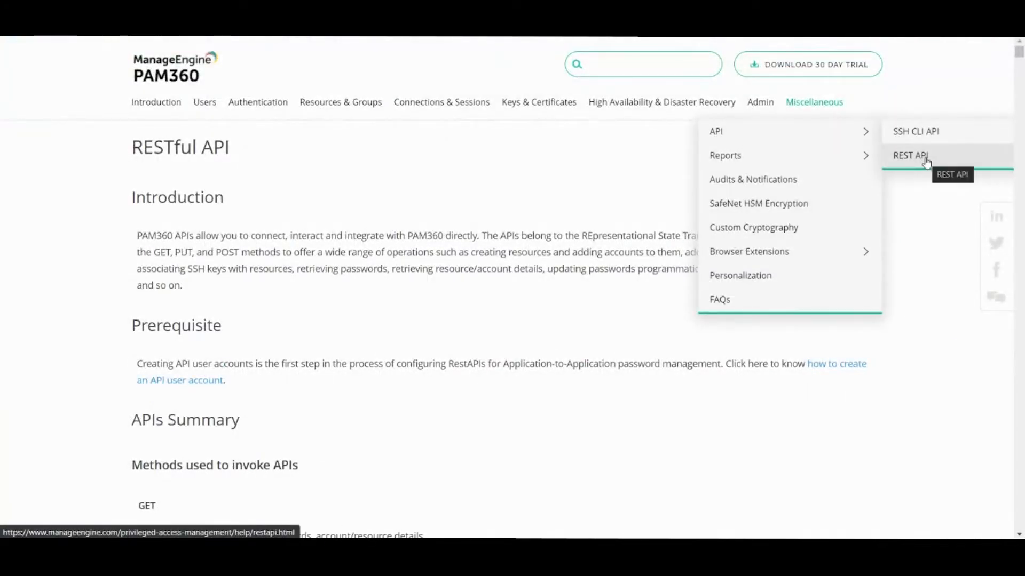
pyautogui.moveTo(916, 132)
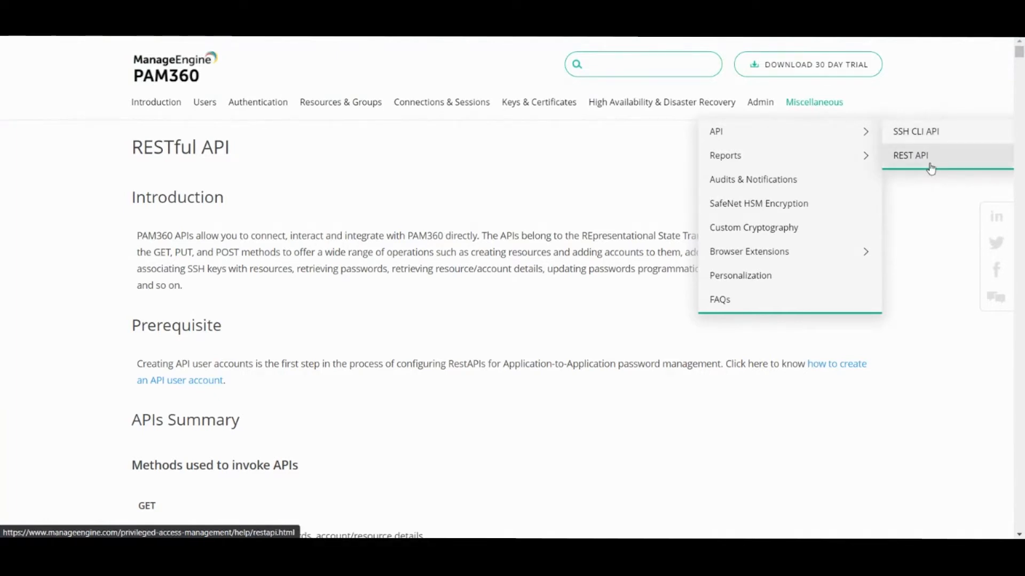
pyautogui.moveTo(476, 216)
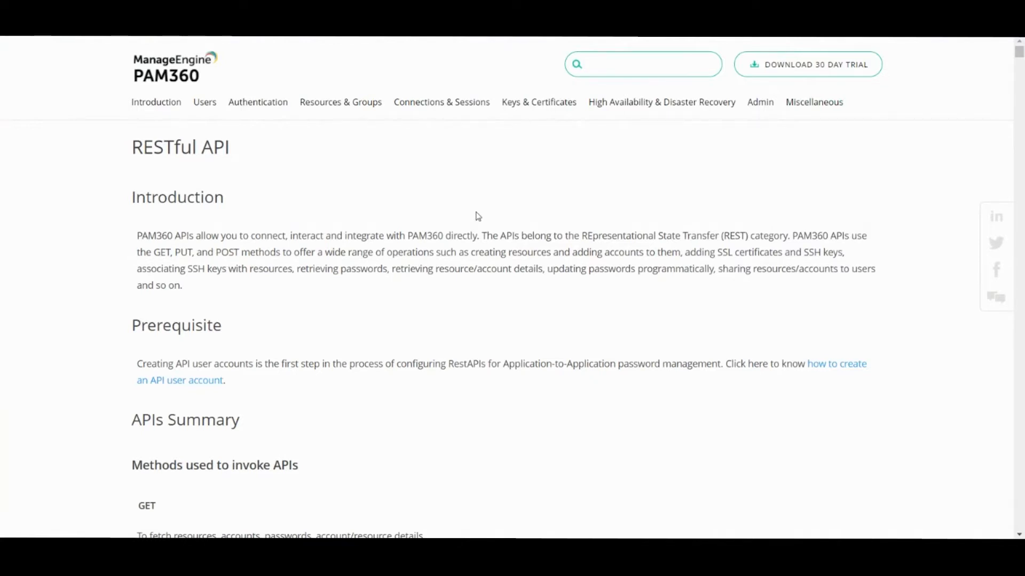
# Step: Scroll the REST API help page down to the JSON URL format and the numbered API list
pyautogui.scroll(-3)
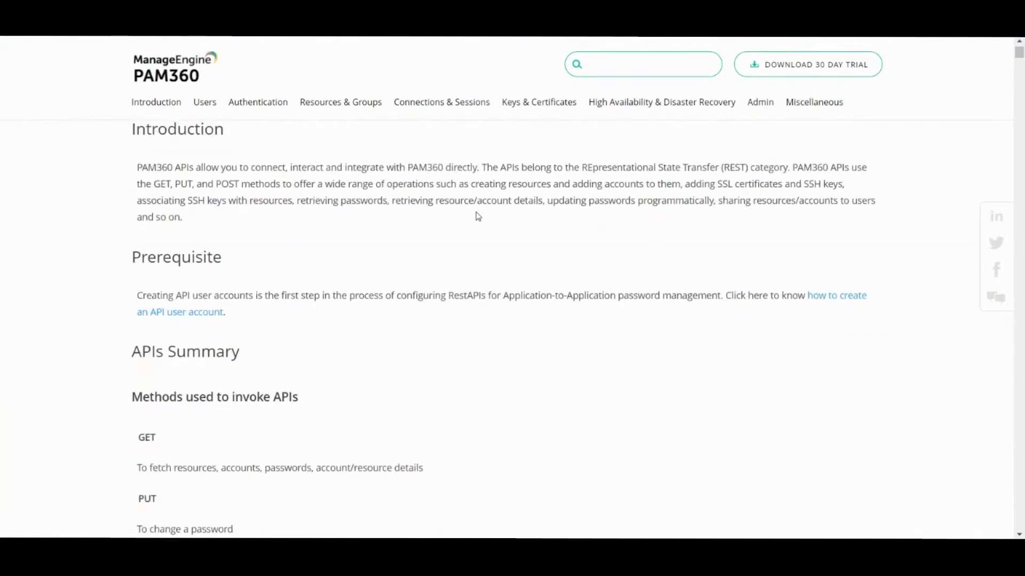
pyautogui.scroll(-3)
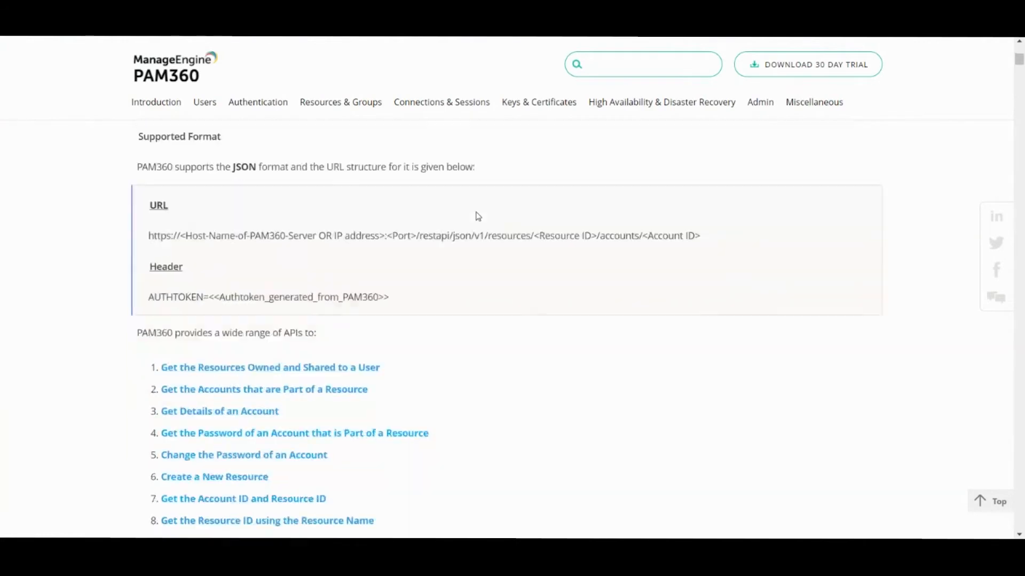
pyautogui.scroll(-3)
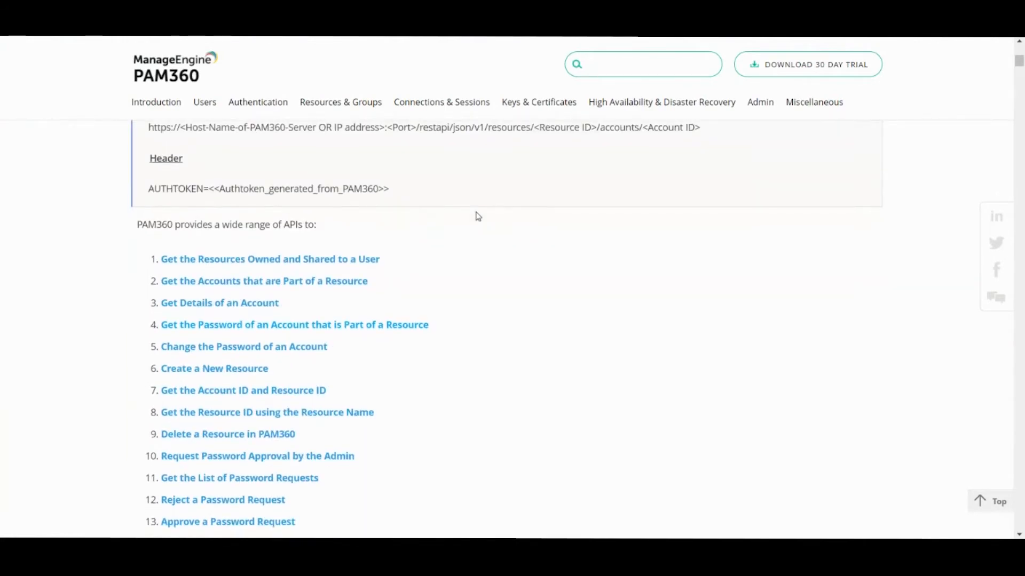
pyautogui.scroll(-3)
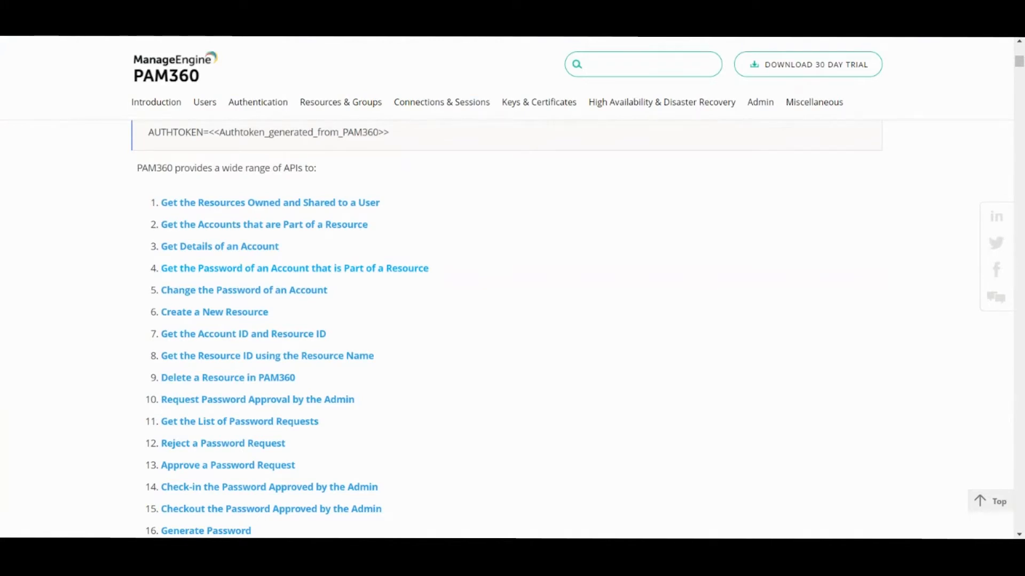
pyautogui.click(538, 102)
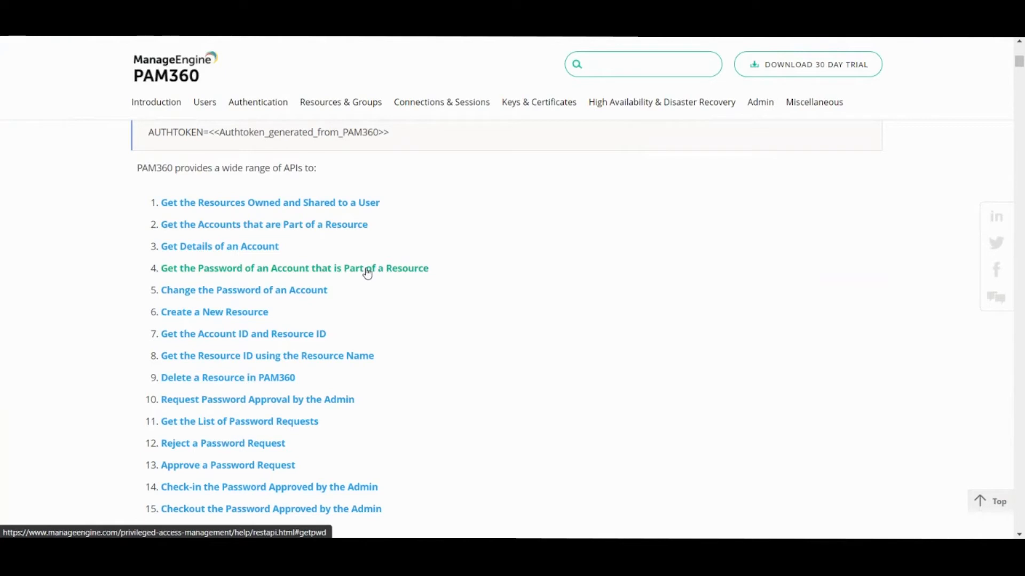
pyautogui.moveTo(257, 271)
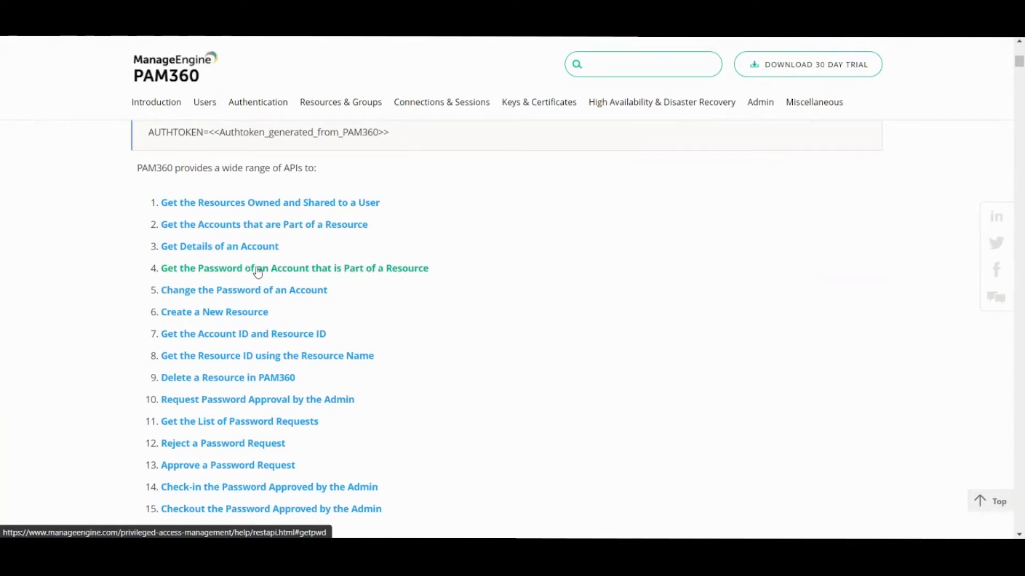
# Step: Review the 'Get the Password of an Account' samples, then switch back to PAM360
pyautogui.click(294, 268)
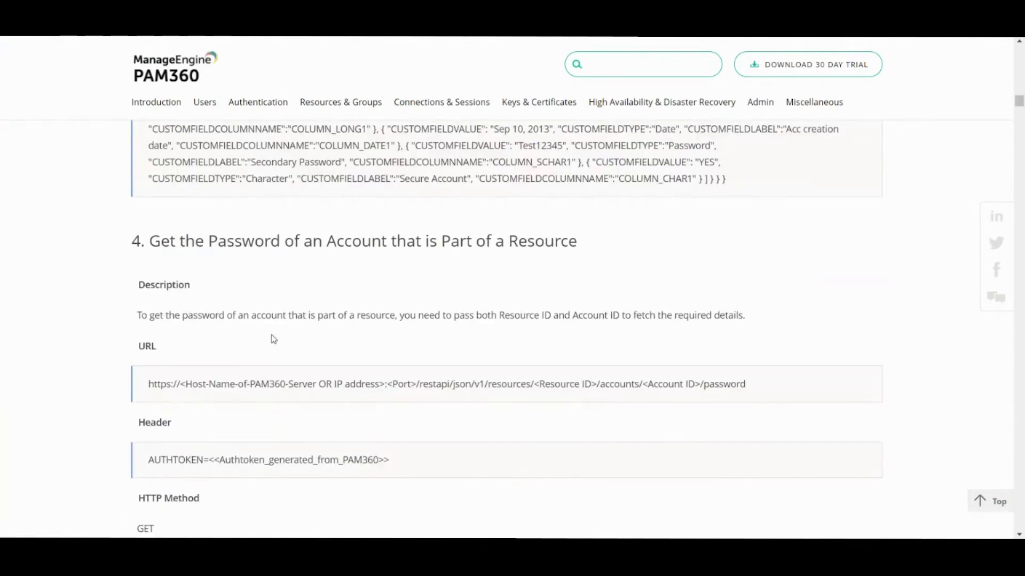
pyautogui.scroll(-3)
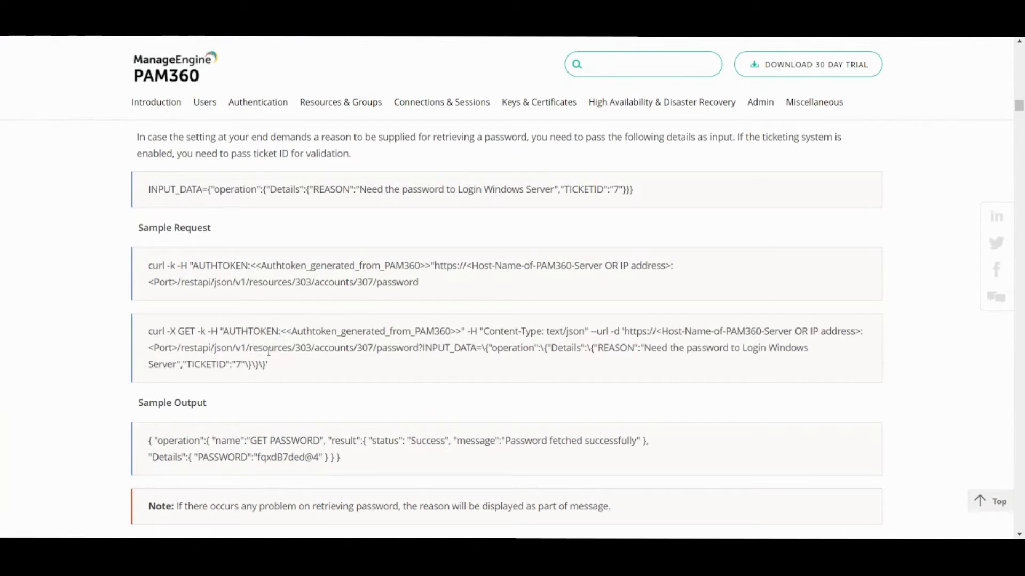
pyautogui.moveTo(403, 325)
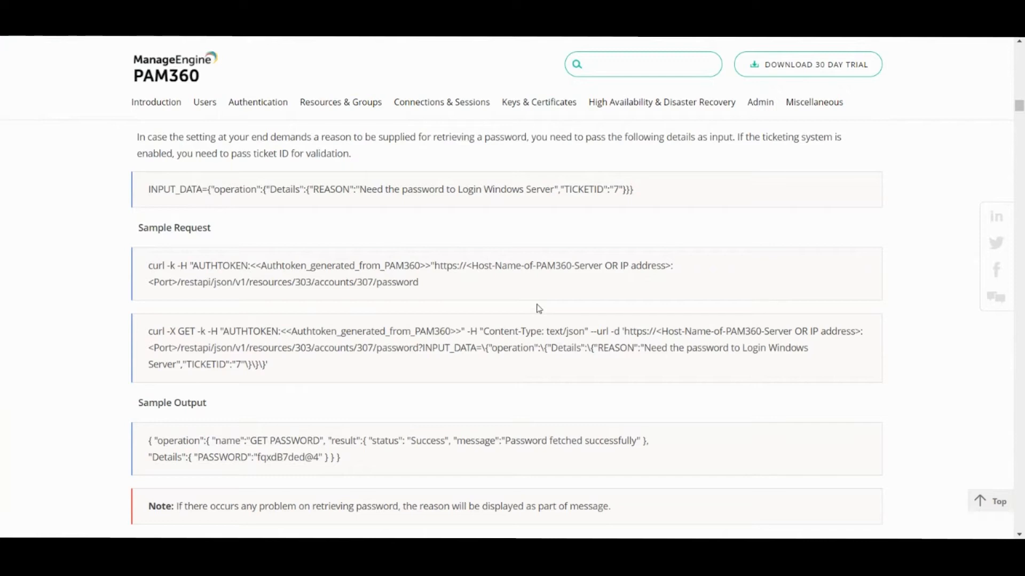
pyautogui.moveTo(442, 350)
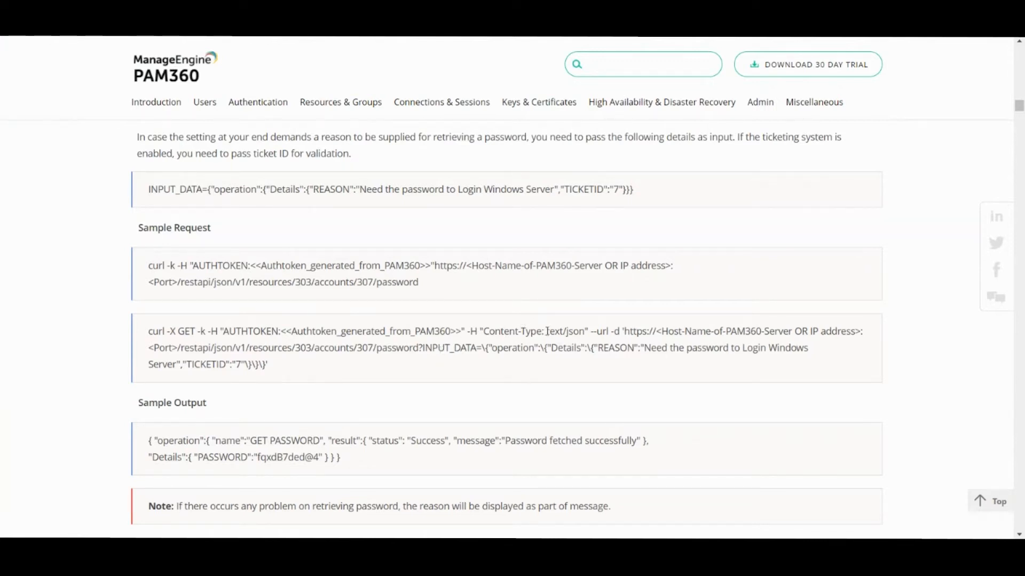
pyautogui.moveTo(314, 374)
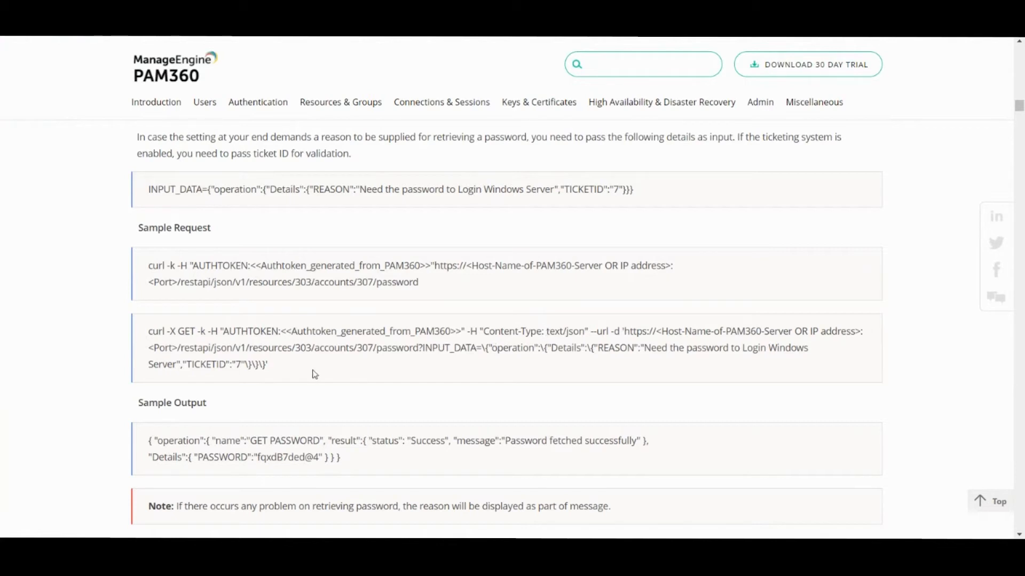
pyautogui.moveTo(426, 345)
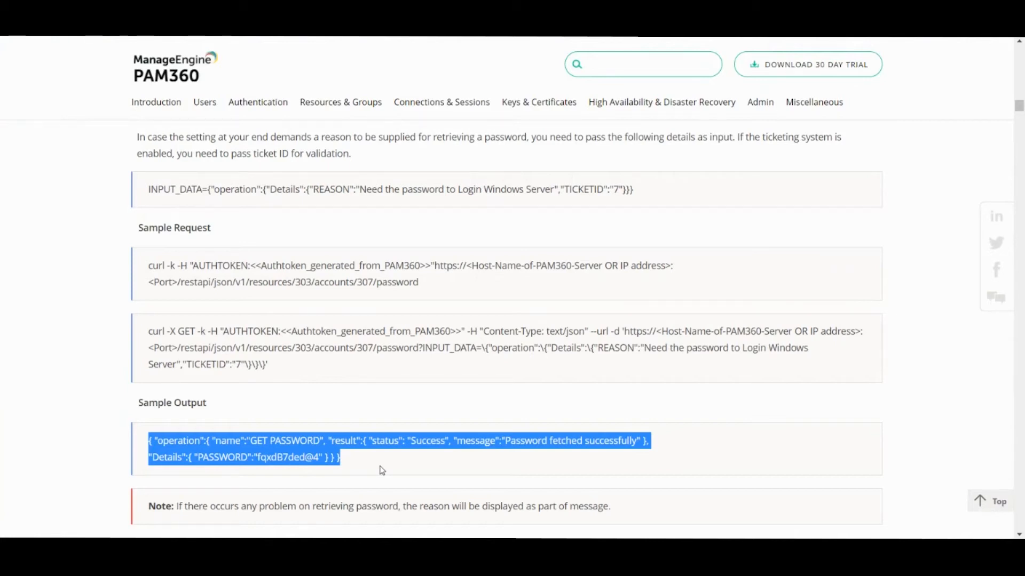
pyautogui.moveTo(356, 342)
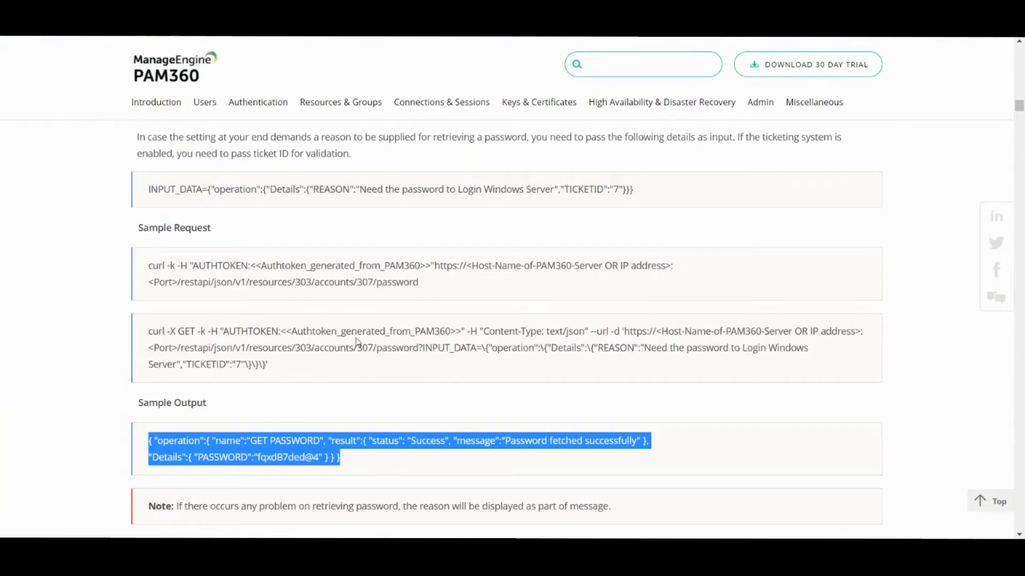
pyautogui.doubleClick(369, 331)
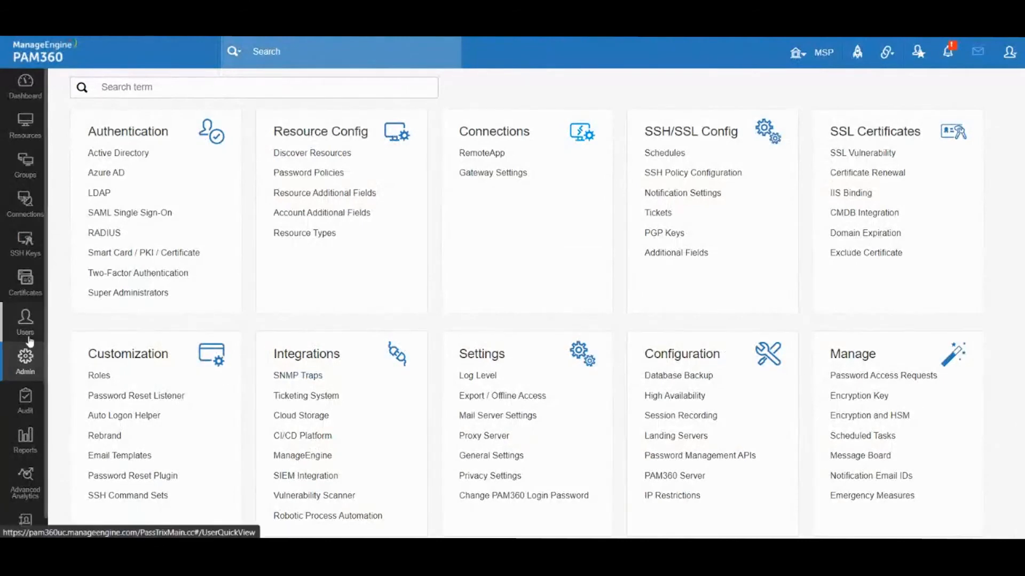
# Step: From Users, start an Add API User form with REST API enabled and an AUTH token generated
pyautogui.click(25, 321)
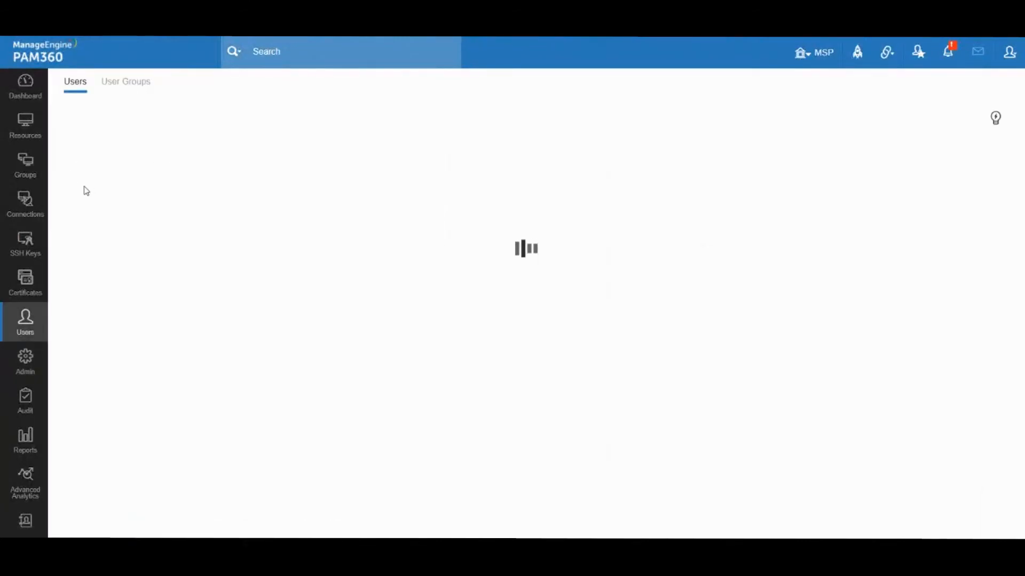
pyautogui.click(91, 121)
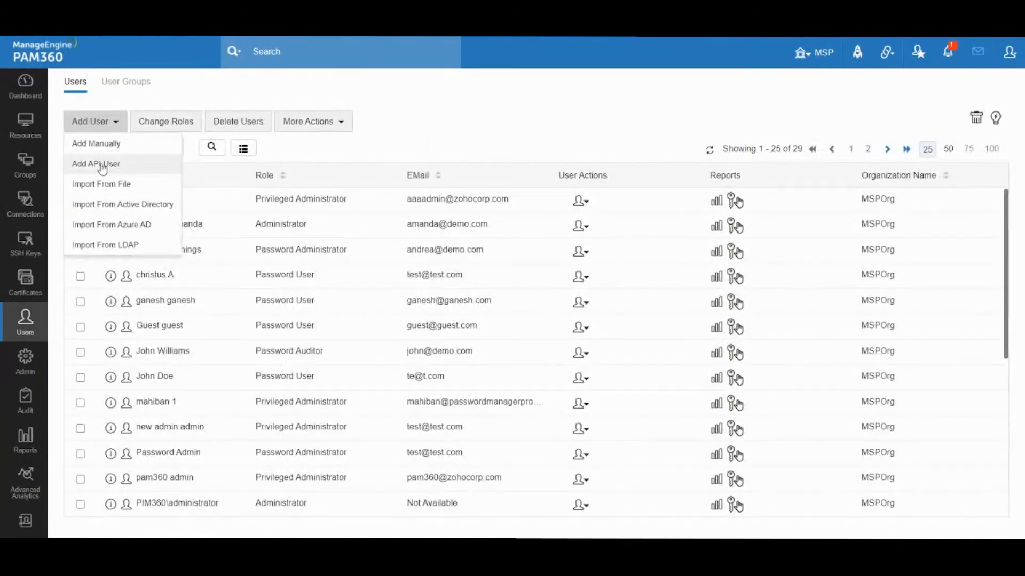
pyautogui.click(96, 163)
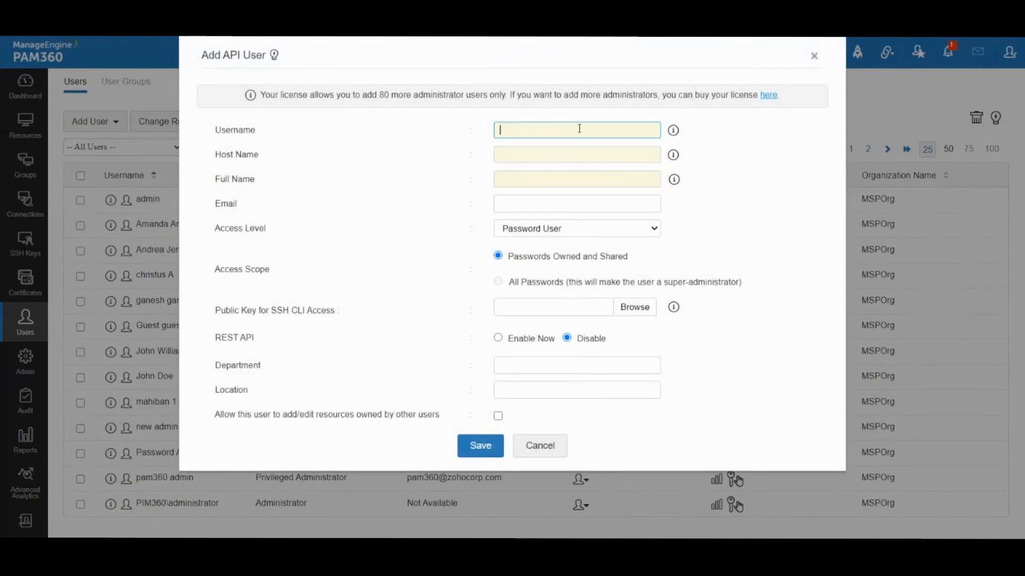
pyautogui.moveTo(673, 154)
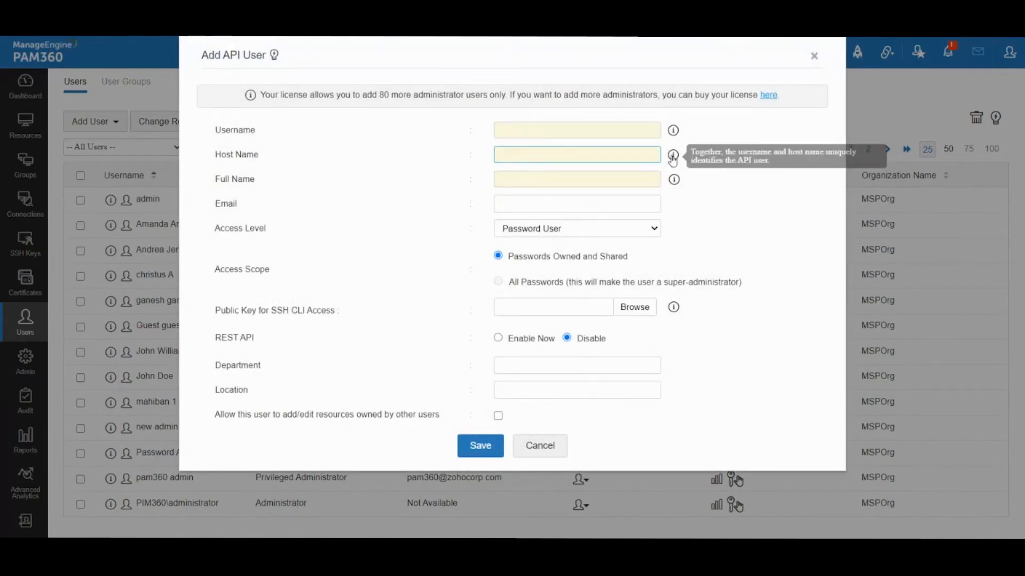
pyautogui.moveTo(673, 154)
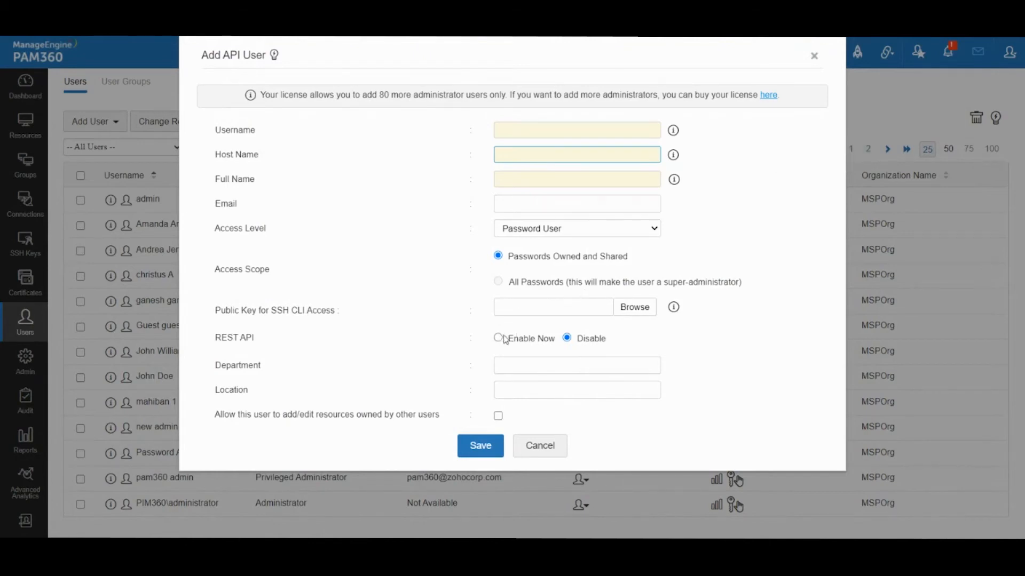
pyautogui.click(498, 338)
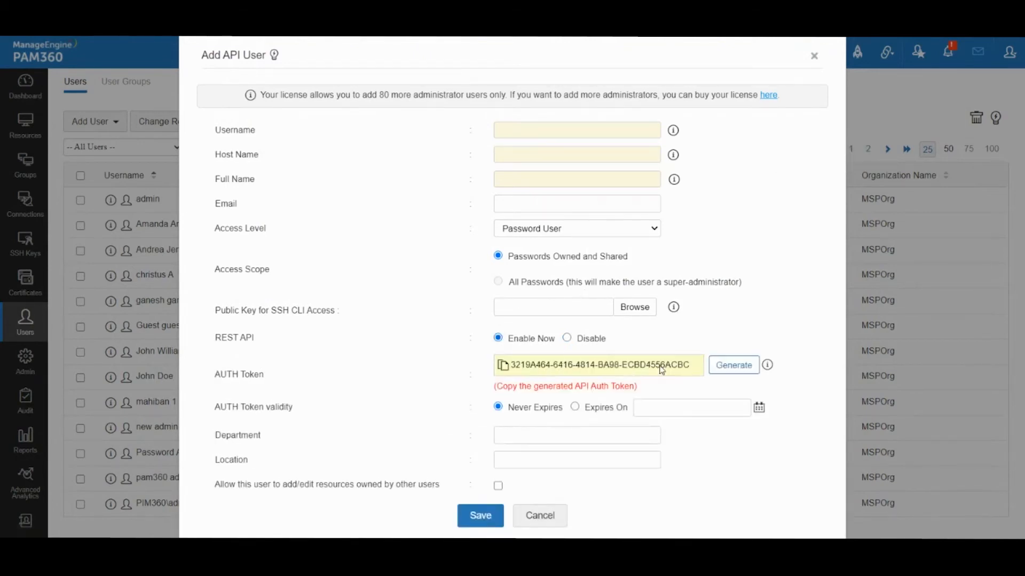
pyautogui.click(732, 365)
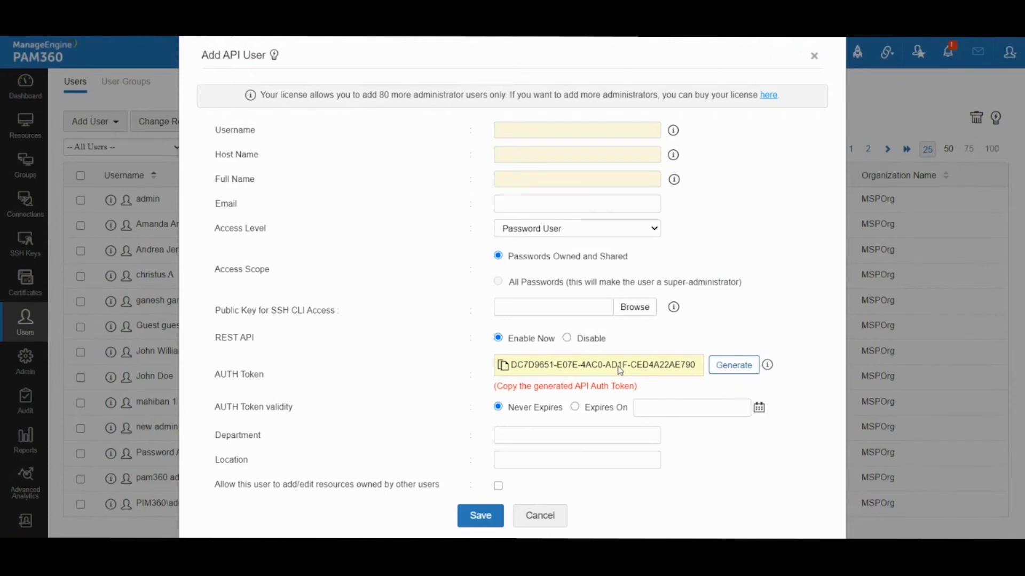
pyautogui.moveTo(717, 271)
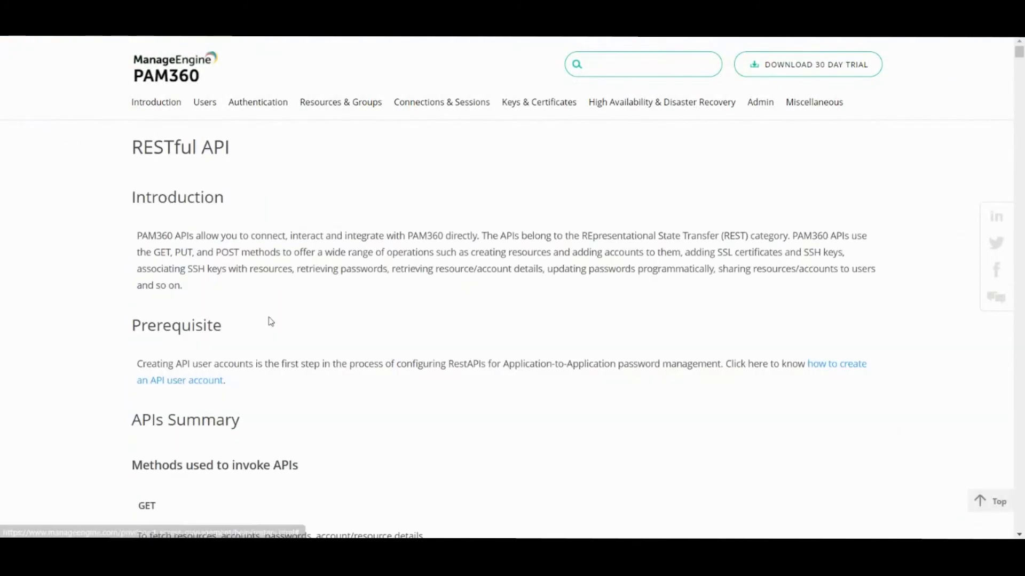
# Step: Scroll the RESTful API help page back down to the numbered list of APIs
pyautogui.scroll(-3)
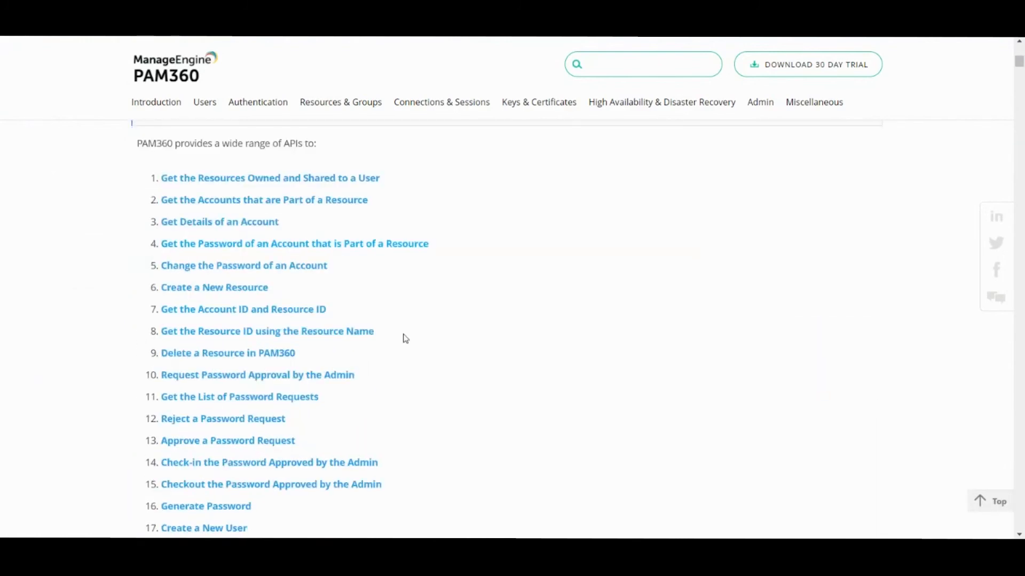
pyautogui.scroll(-3)
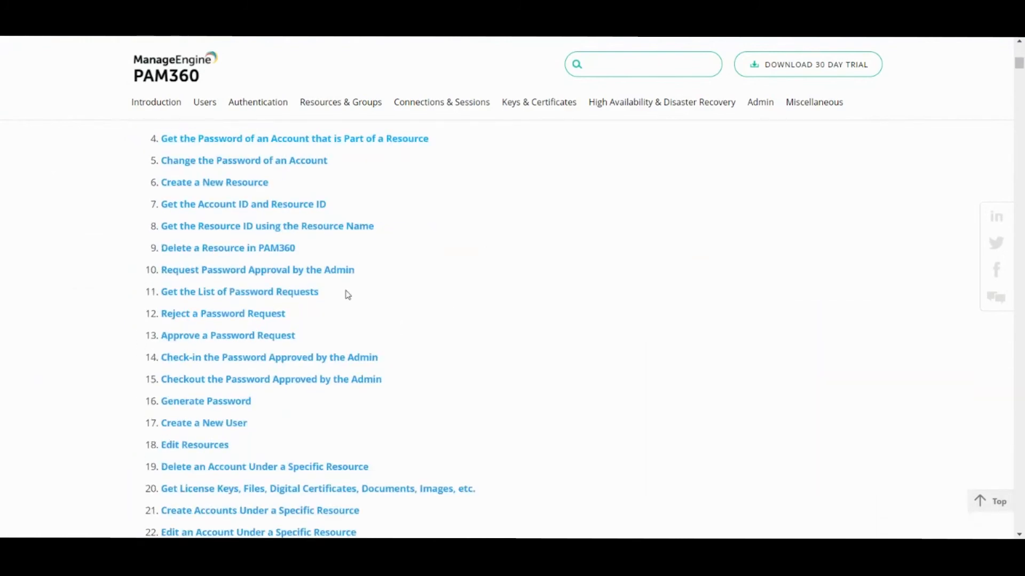
pyautogui.moveTo(276, 305)
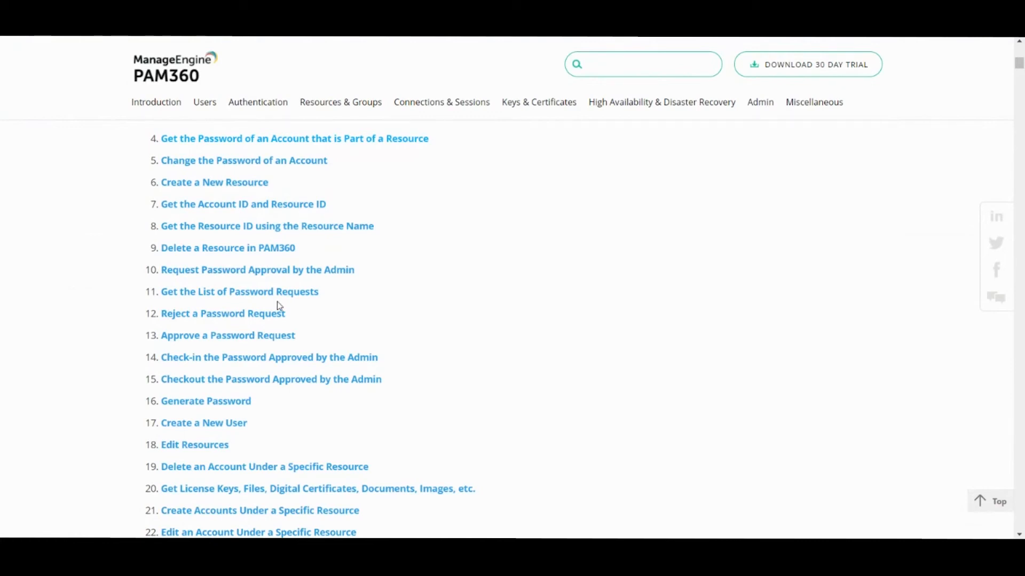
pyautogui.moveTo(448, 245)
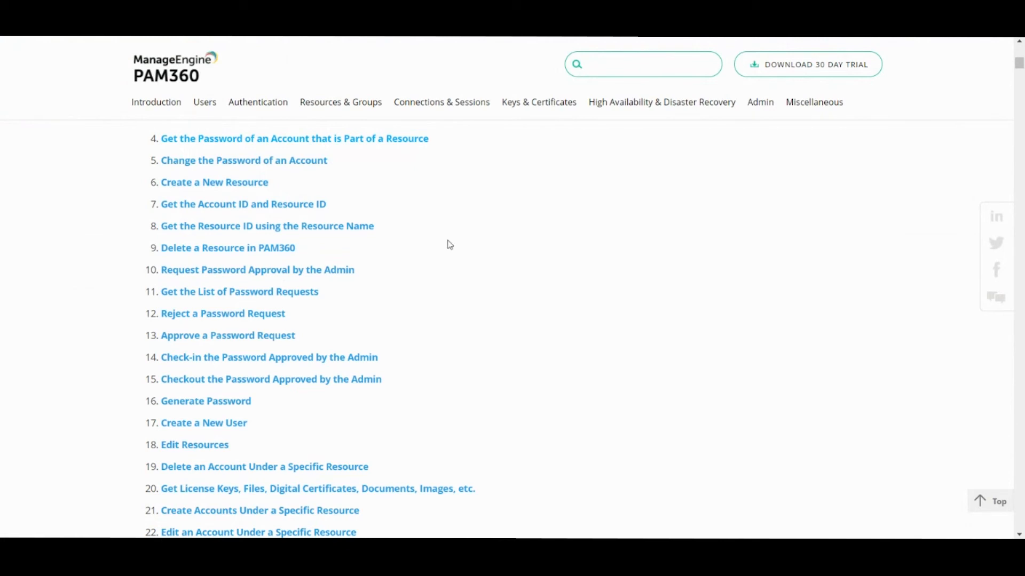
pyautogui.moveTo(461, 239)
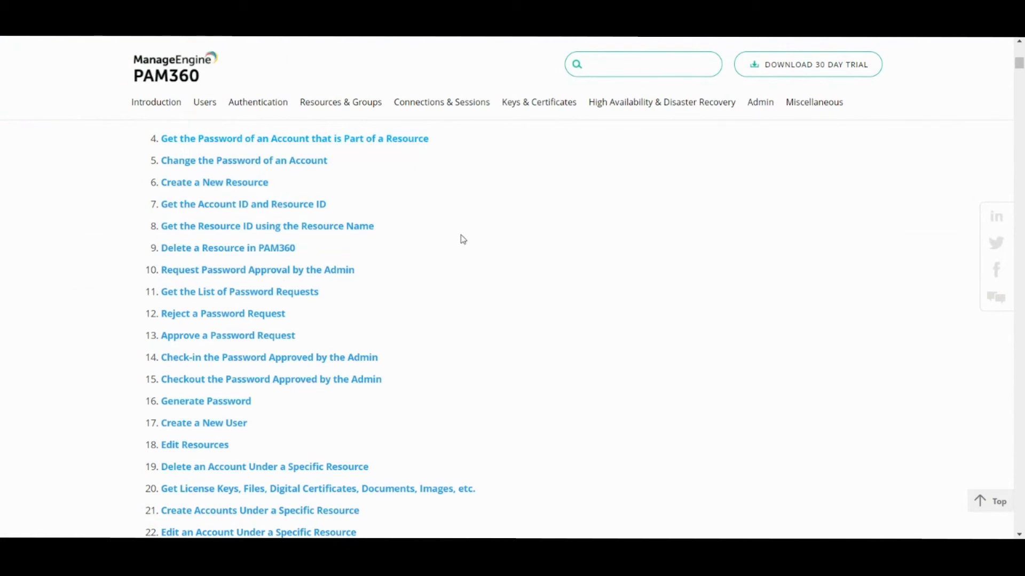
pyautogui.moveTo(536, 332)
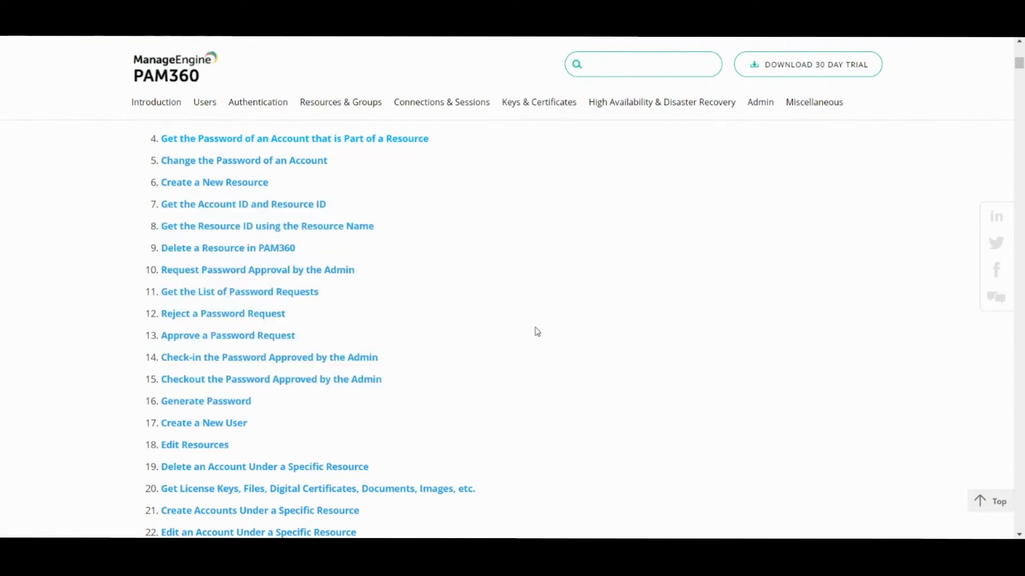
pyautogui.moveTo(528, 326)
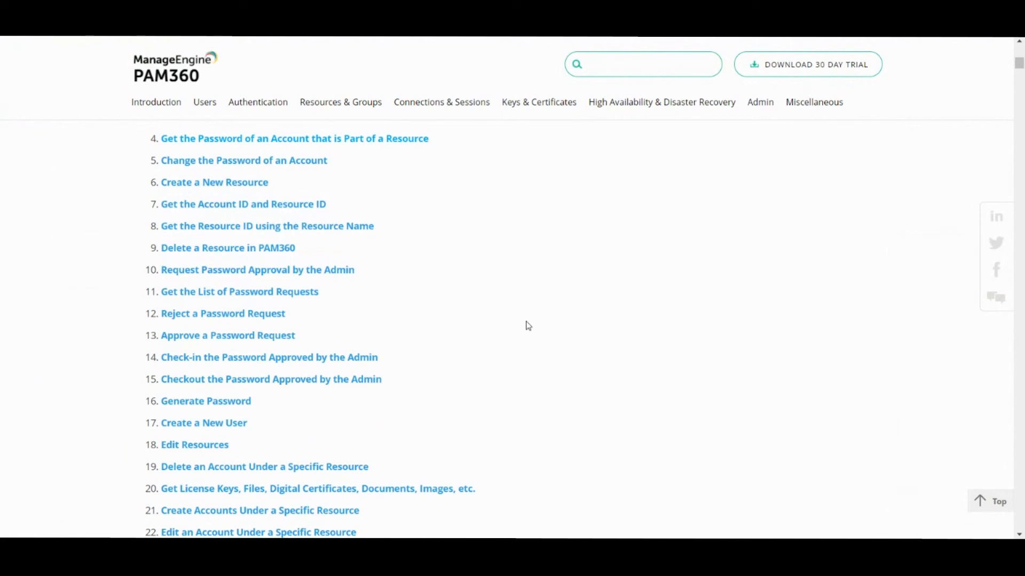
# Step: Open the Miscellaneous > API > SSH CLI page and scroll to the password reset commands
pyautogui.click(814, 102)
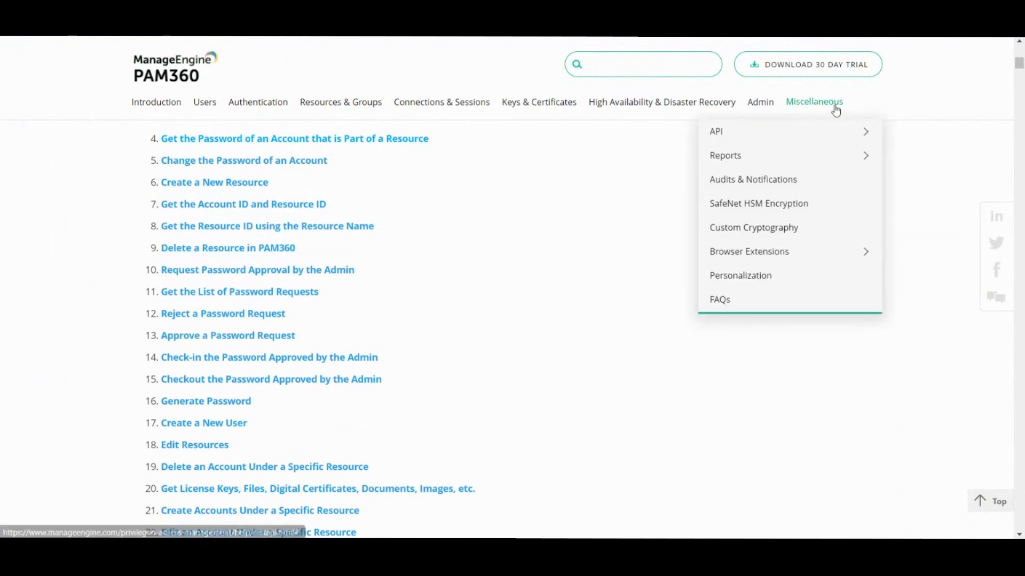
pyautogui.click(715, 131)
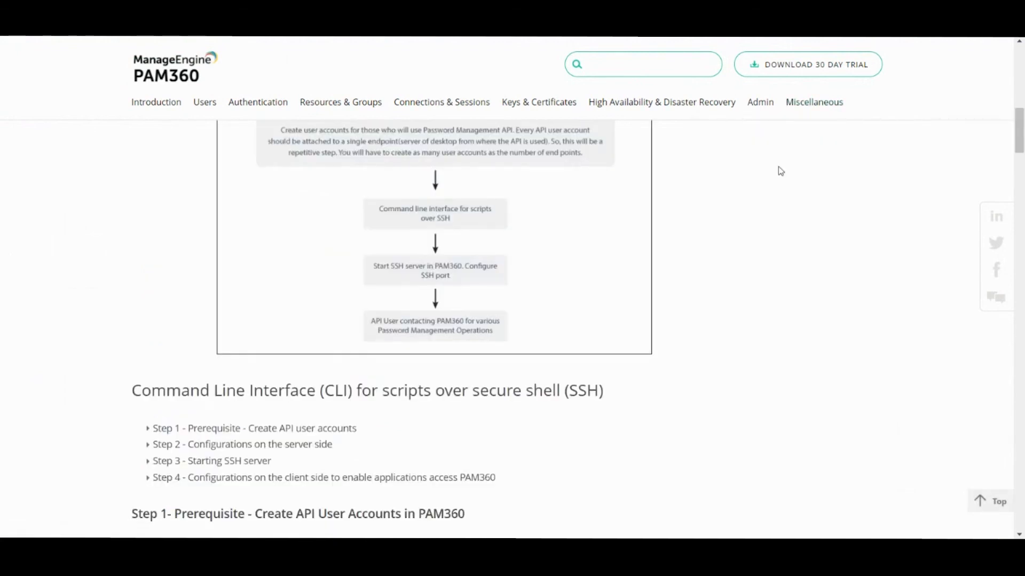
pyautogui.scroll(-3)
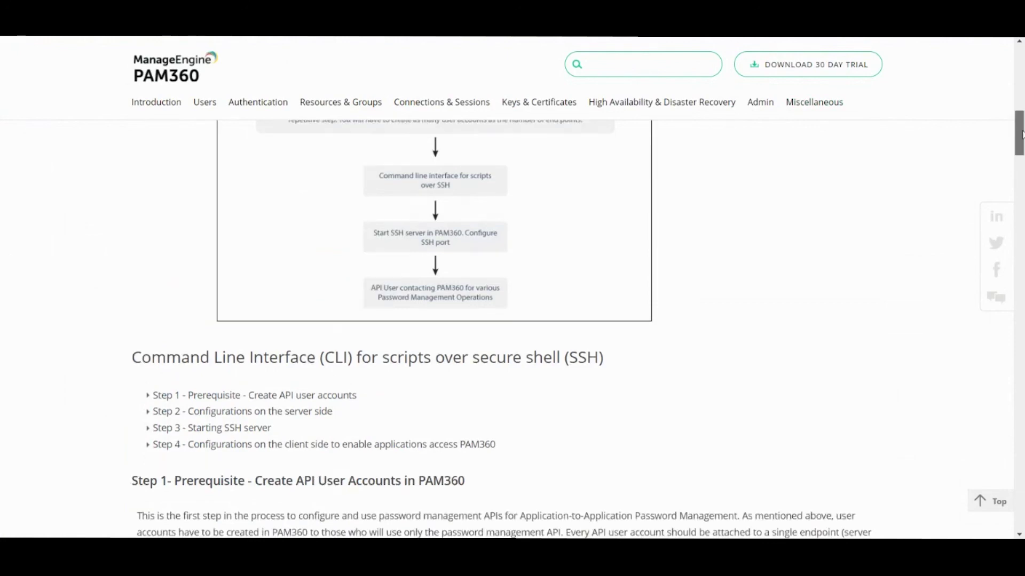
pyautogui.scroll(-3)
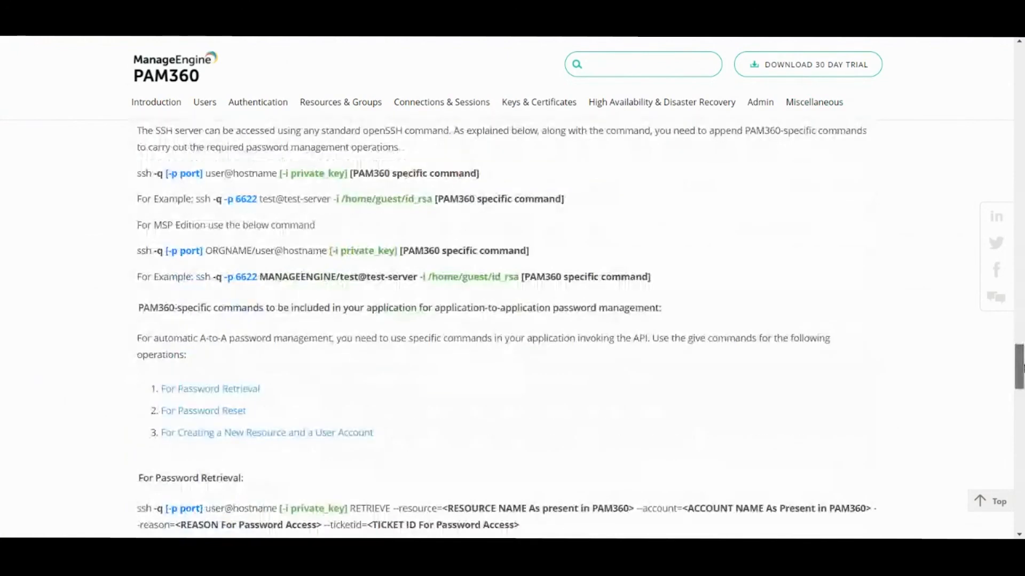
pyautogui.scroll(-3)
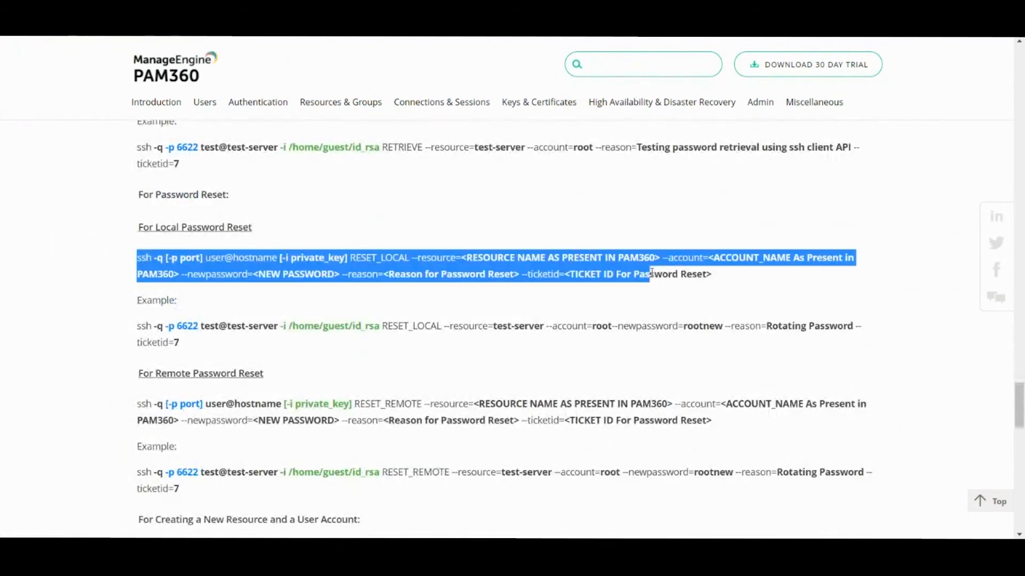
pyautogui.click(709, 261)
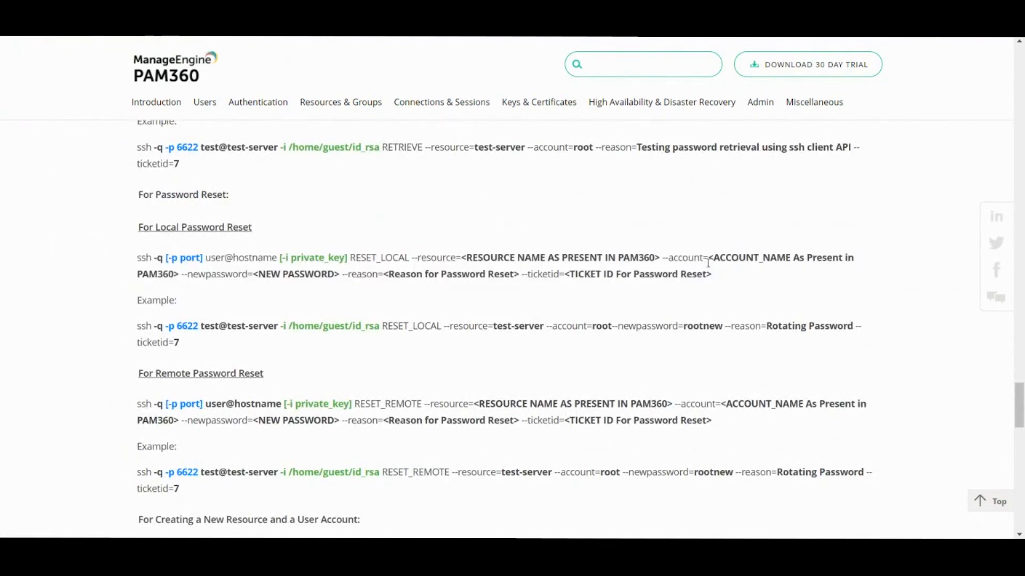
pyautogui.moveTo(705, 242)
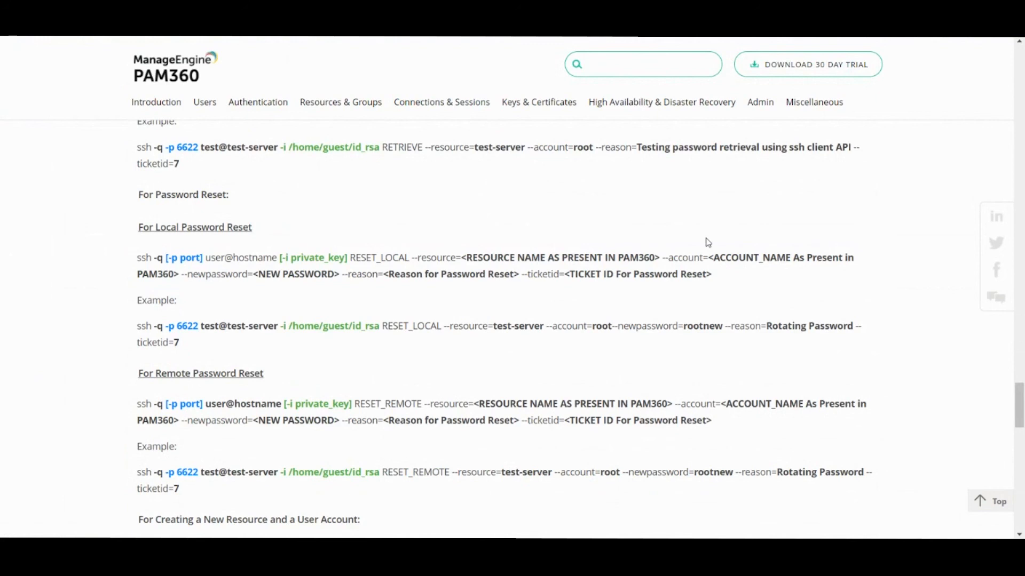
pyautogui.moveTo(732, 243)
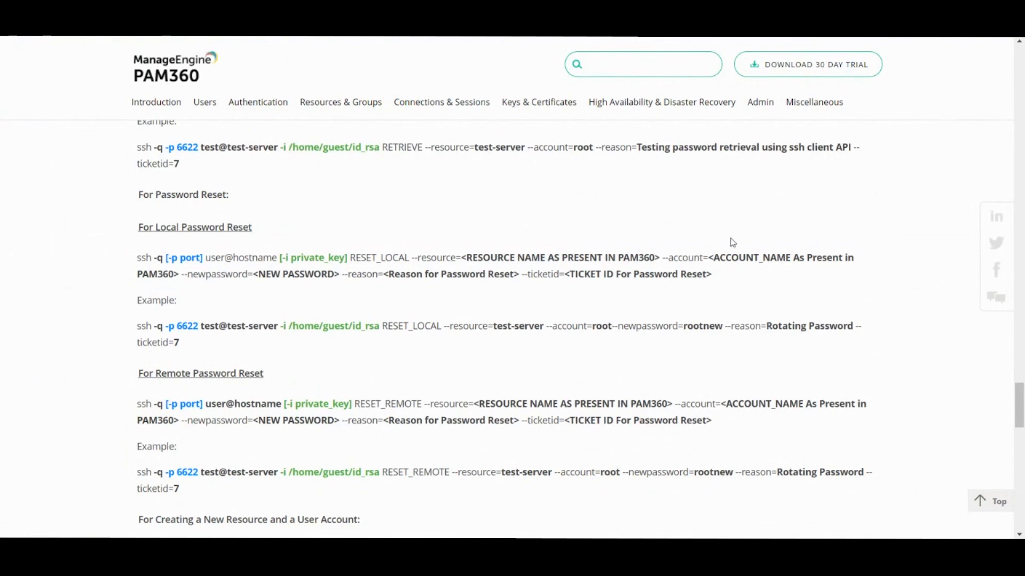